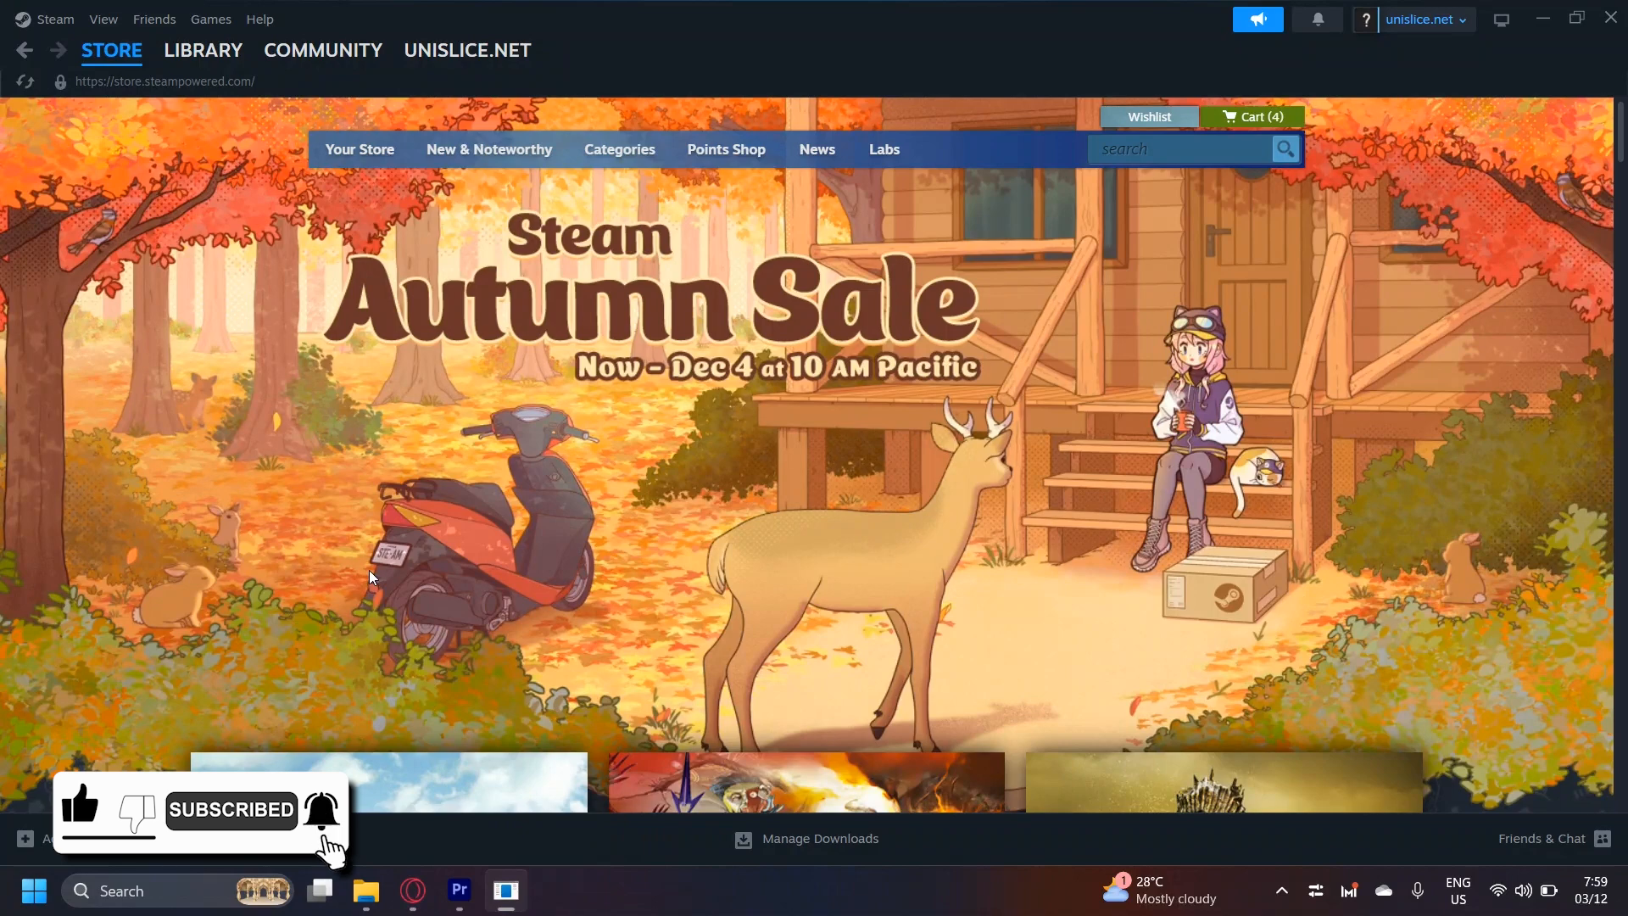
Switch from the Autumn Sale store page to the Library, landing on Apex Legends.
{"action": "left_click", "coordinate": [202, 49]}
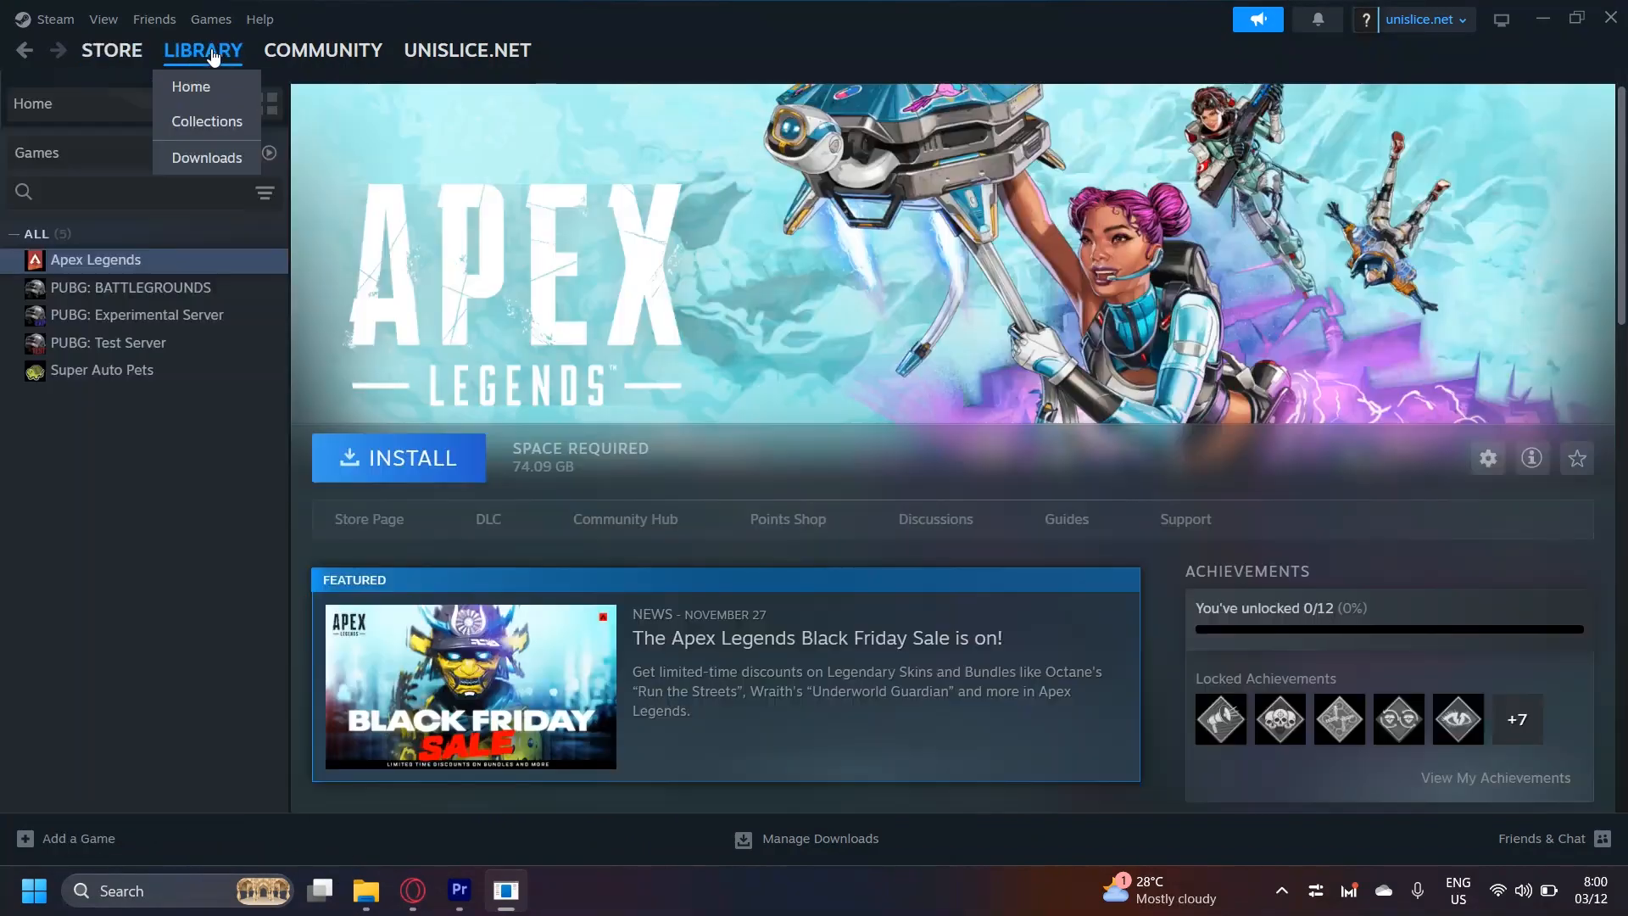
{"action": "mouse_move", "coordinate": [404, 251]}
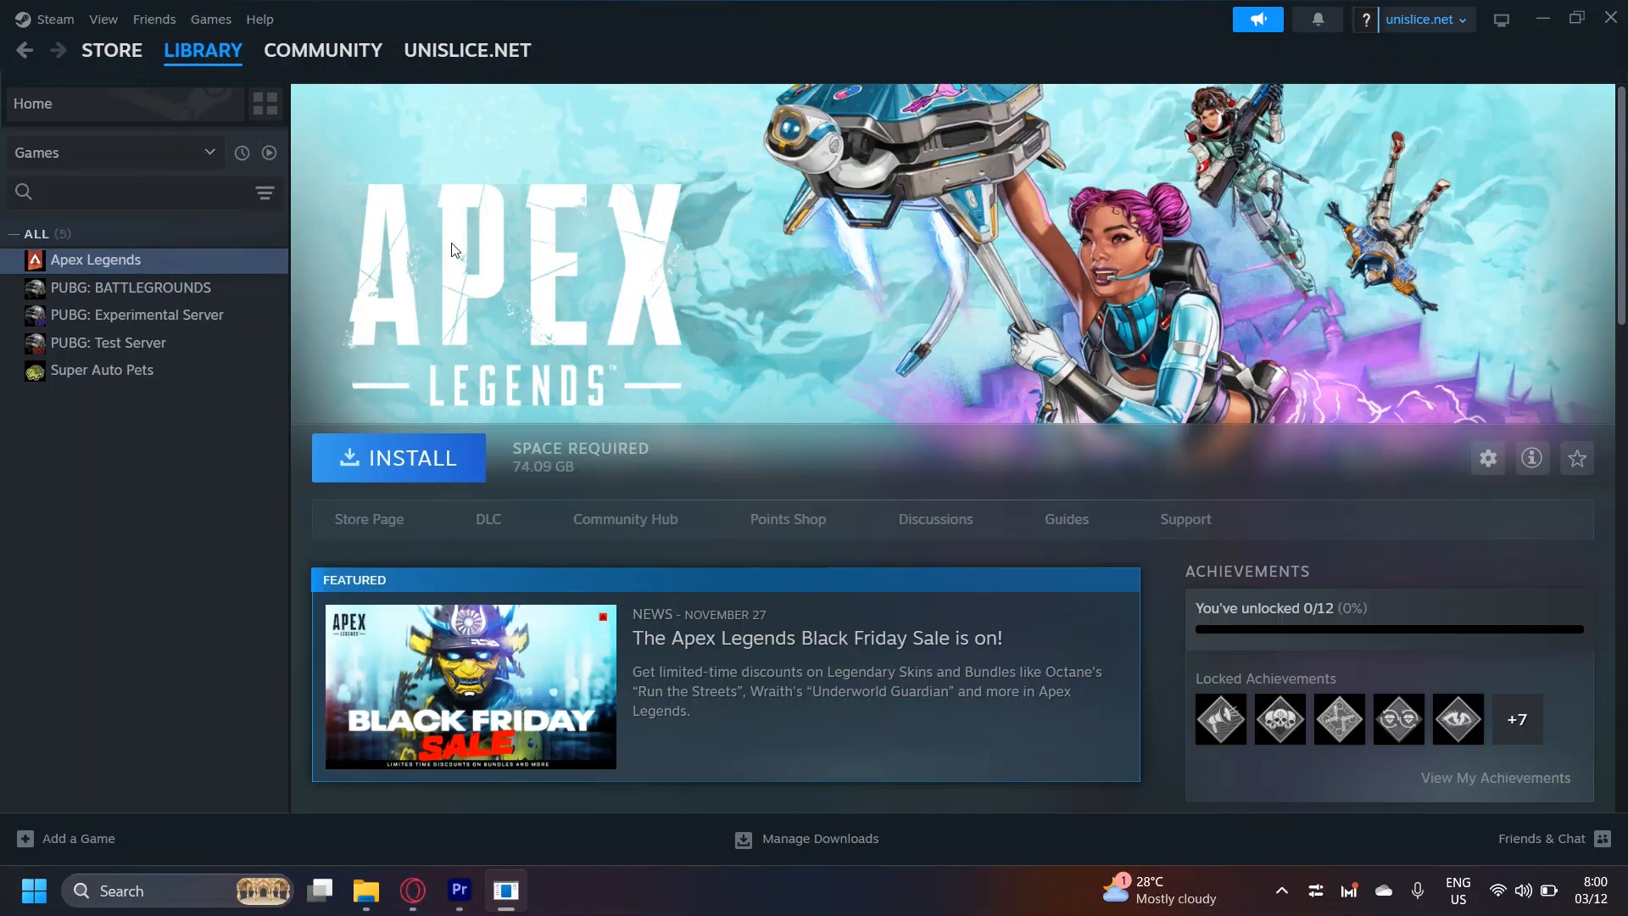
{"action": "mouse_move", "coordinate": [1618, 431]}
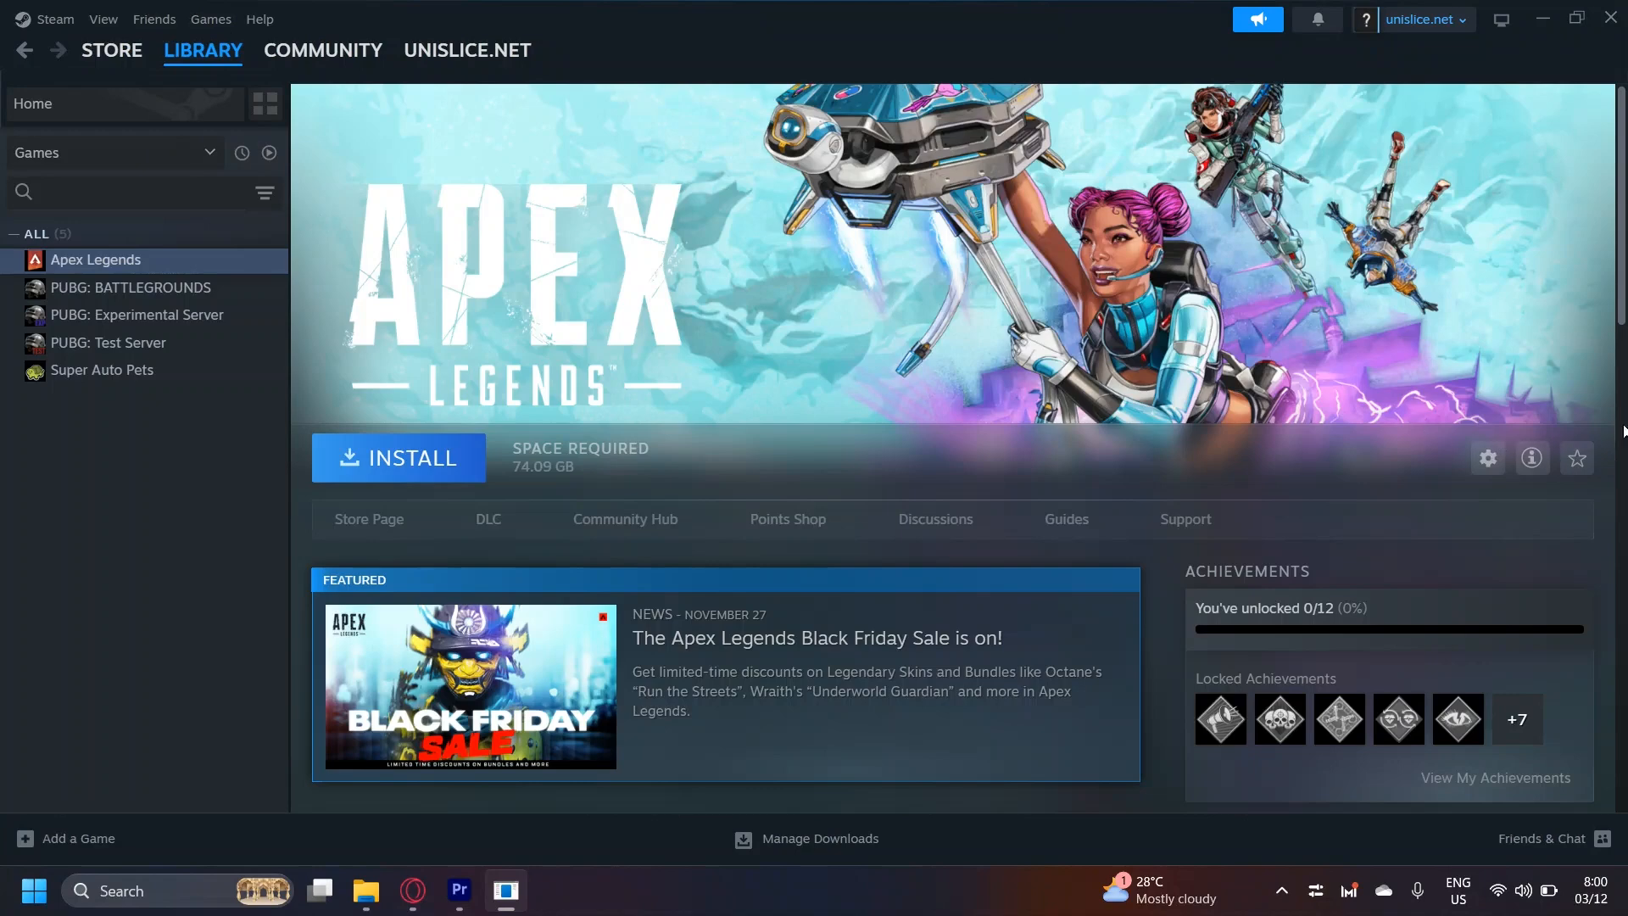
{"action": "mouse_move", "coordinate": [1488, 458]}
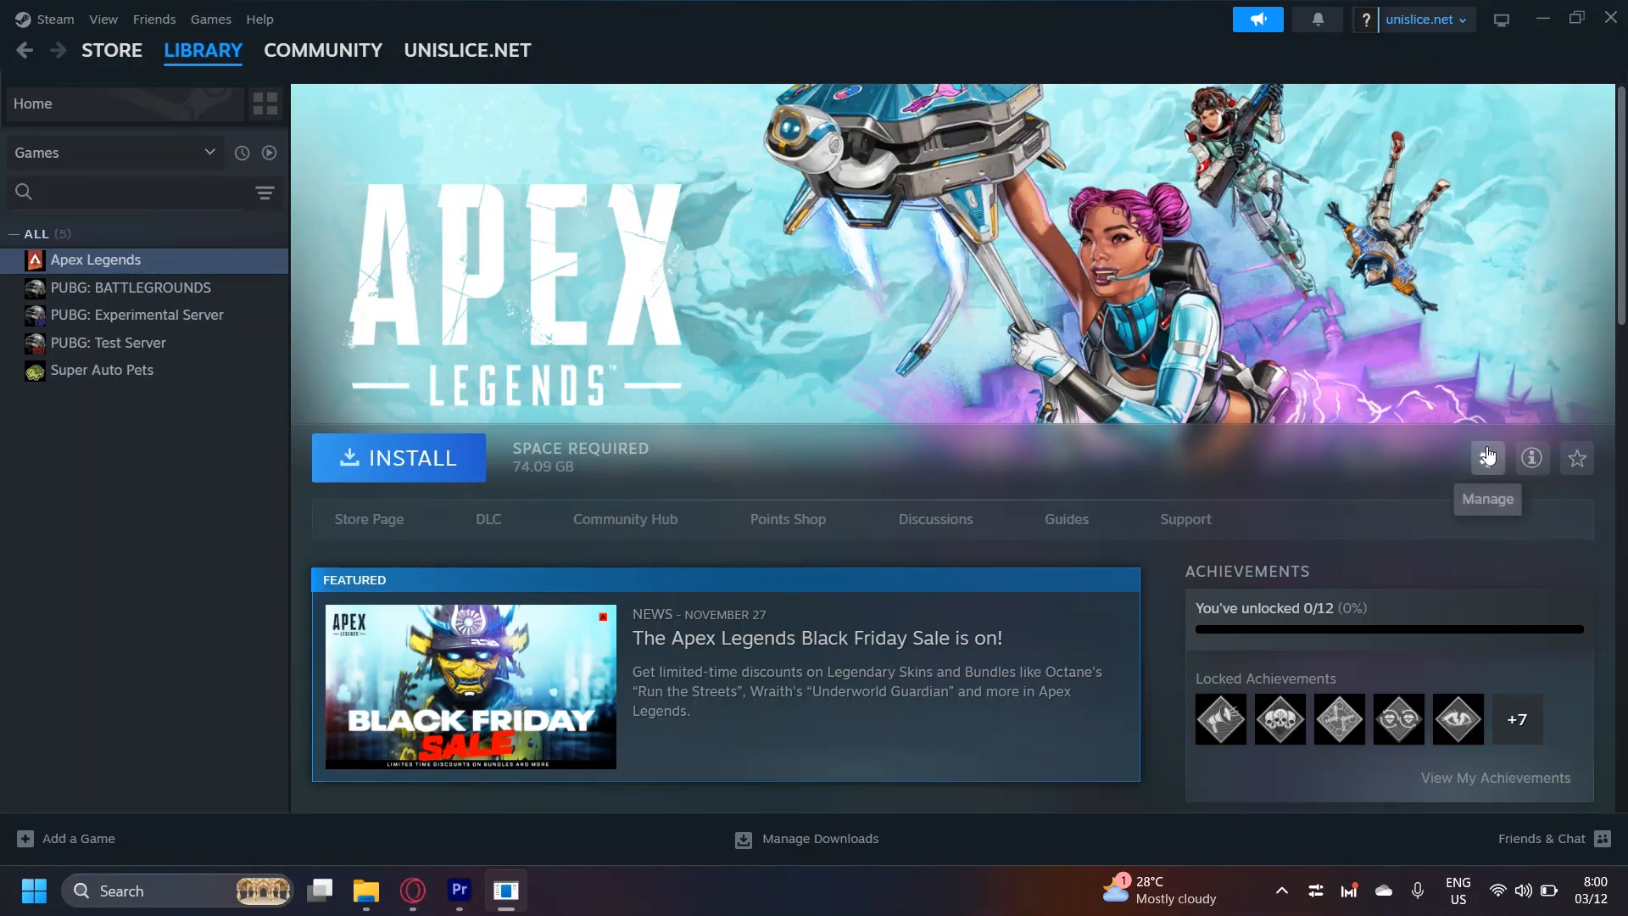
{"action": "mouse_move", "coordinate": [1532, 458]}
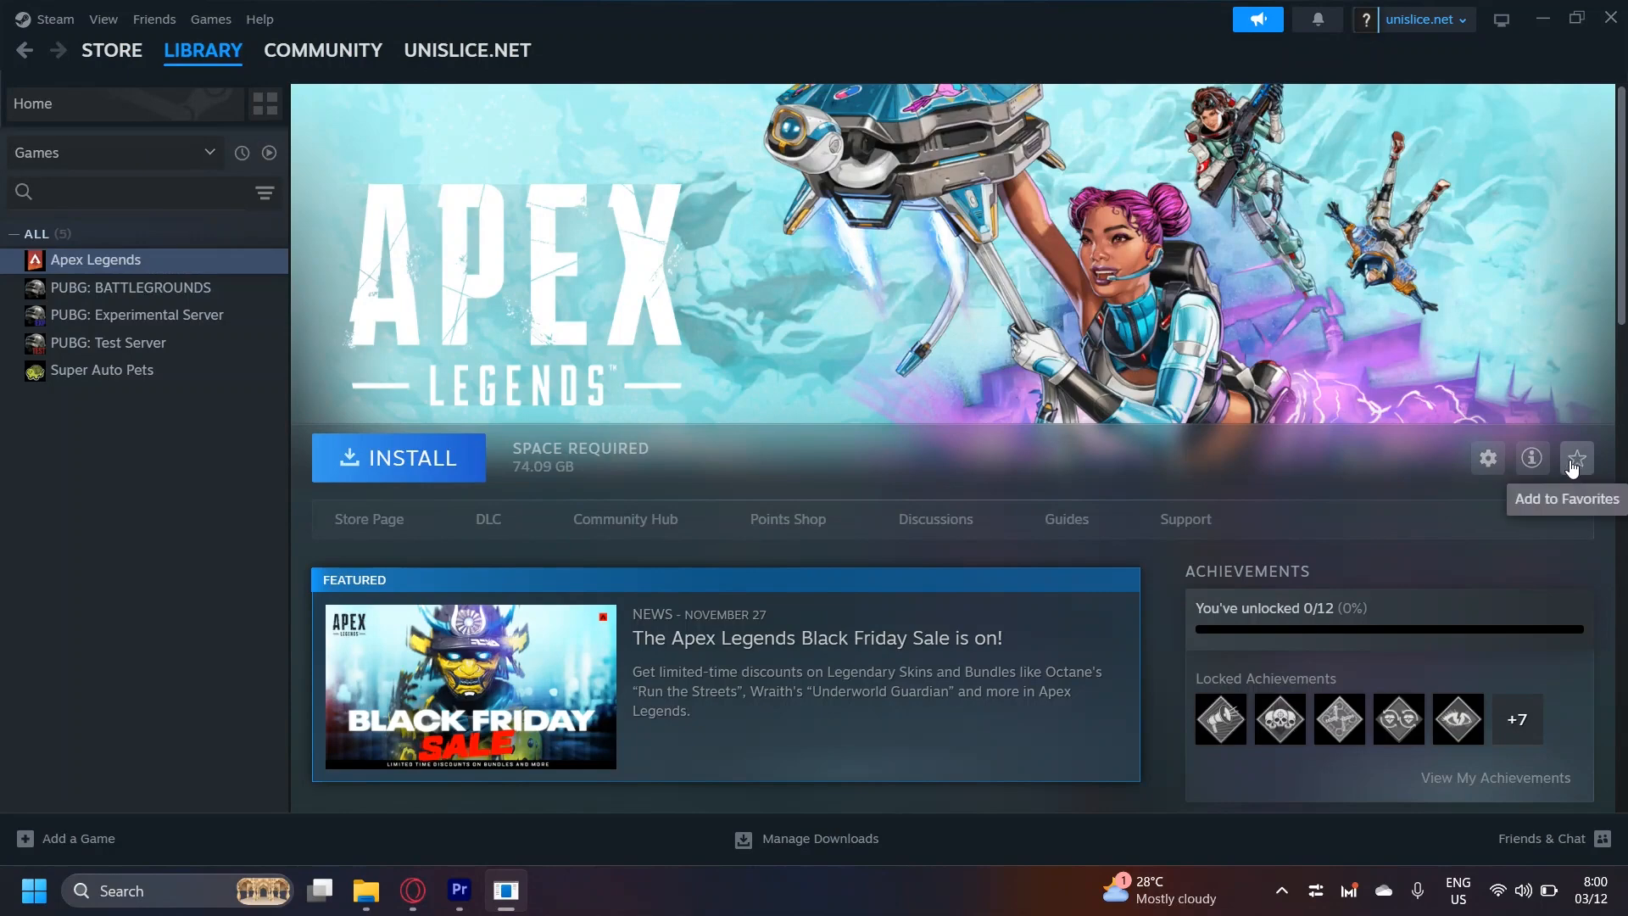
{"action": "mouse_move", "coordinate": [1487, 458]}
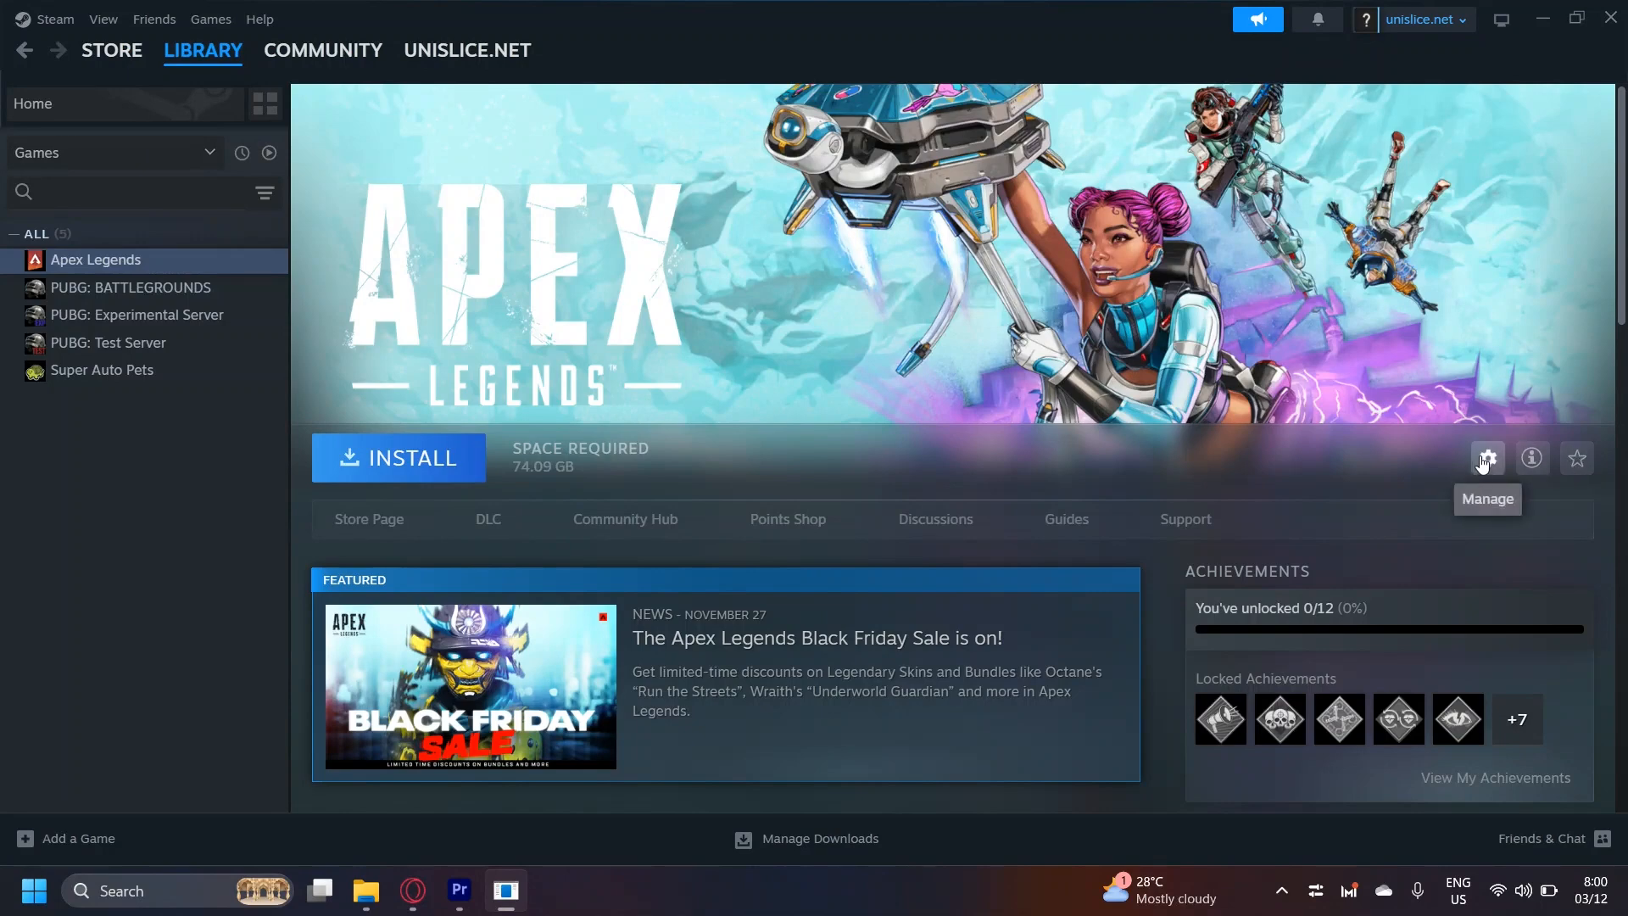
Expand the gear menu beside Install and leave its Manage submenu showing.
{"action": "left_click", "coordinate": [1486, 458]}
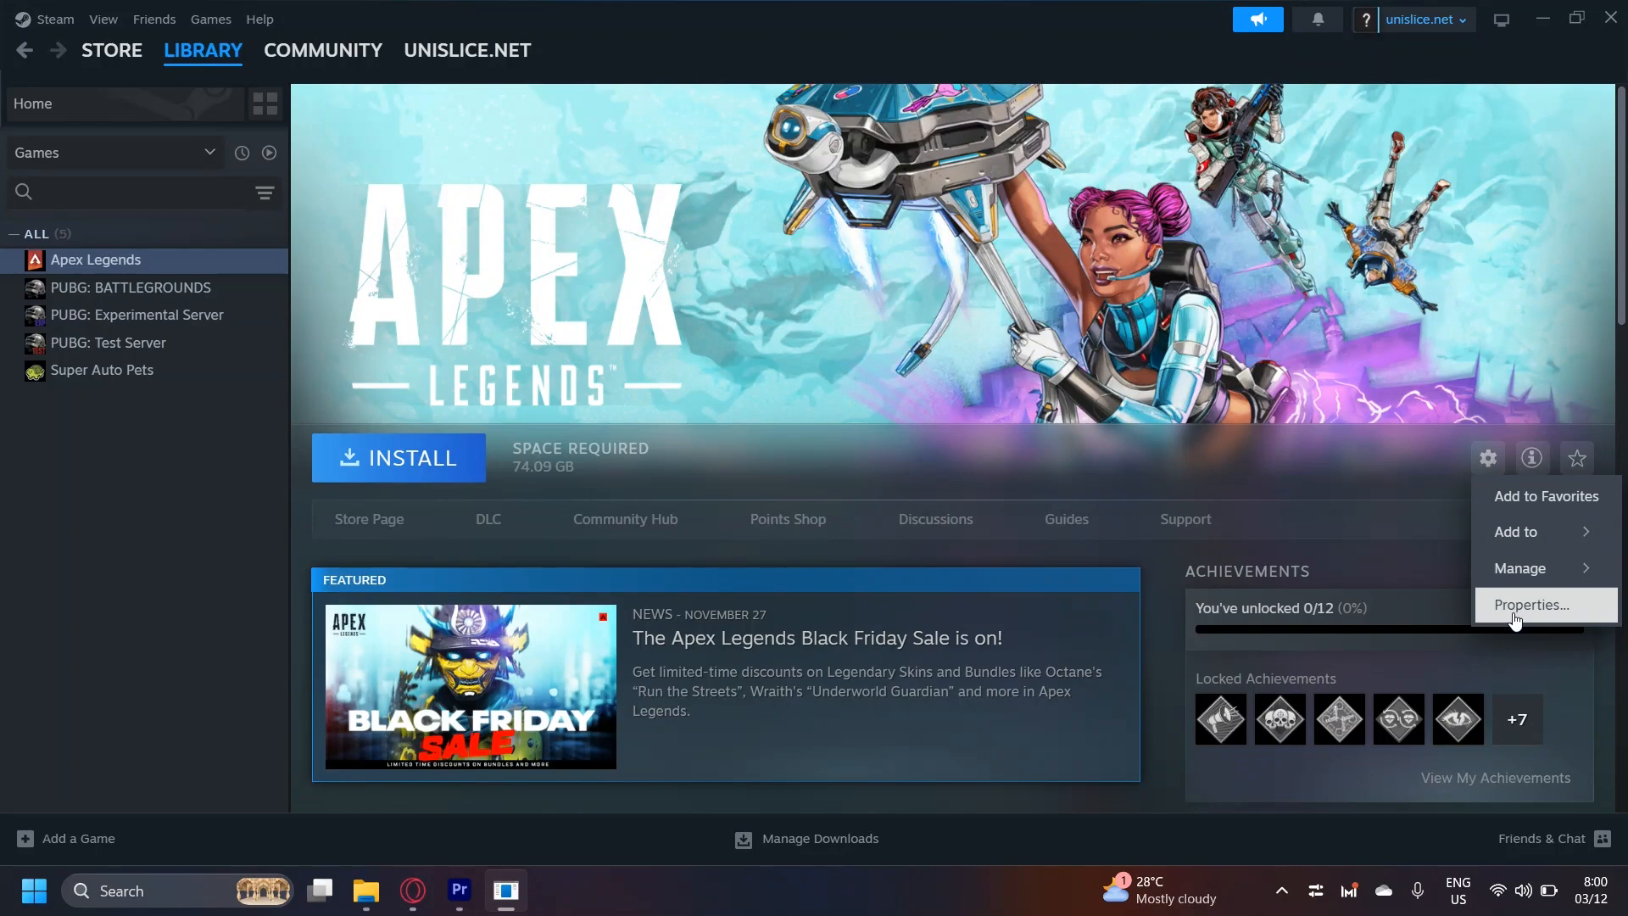
{"action": "mouse_move", "coordinate": [1487, 457]}
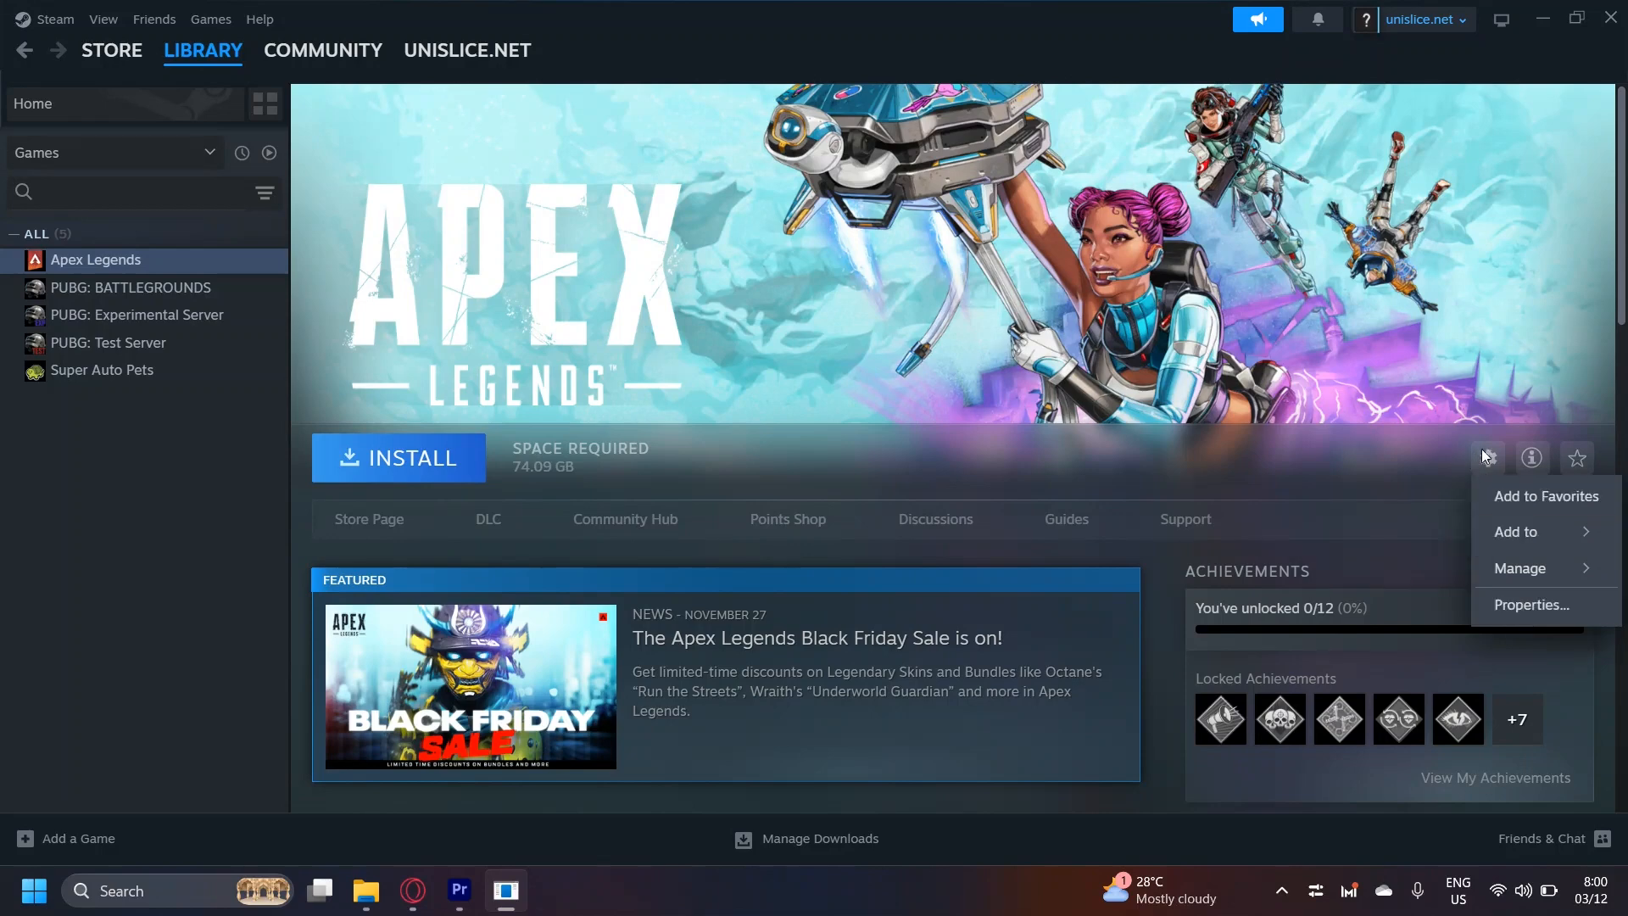
{"action": "mouse_move", "coordinate": [813, 343]}
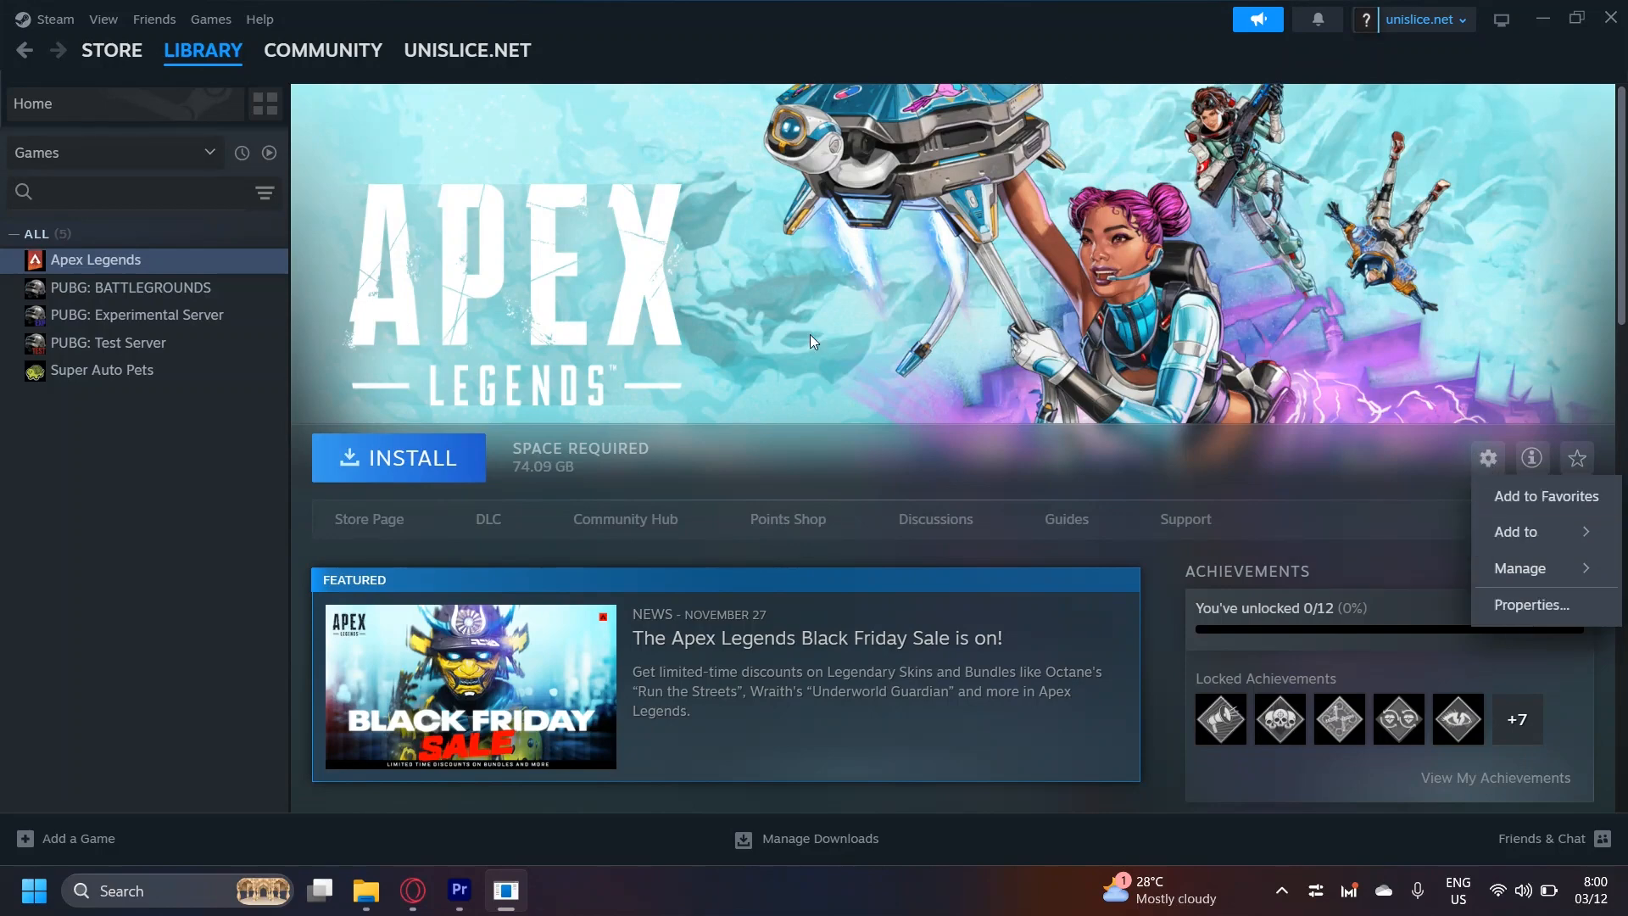
{"action": "mouse_move", "coordinate": [1227, 288]}
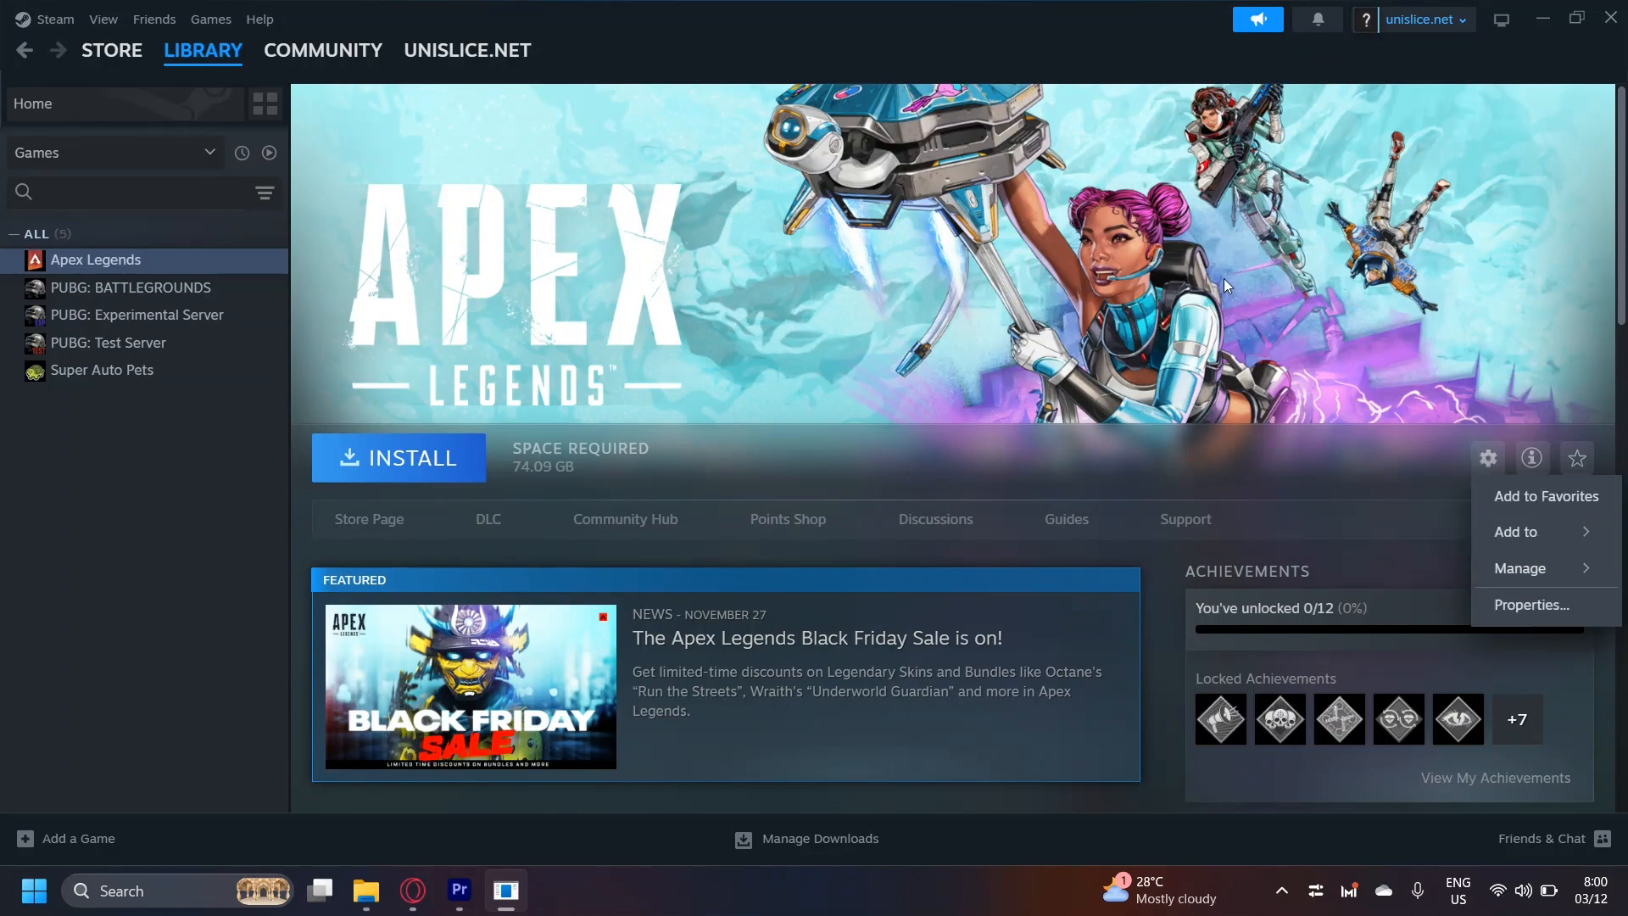
{"action": "mouse_move", "coordinate": [1516, 531]}
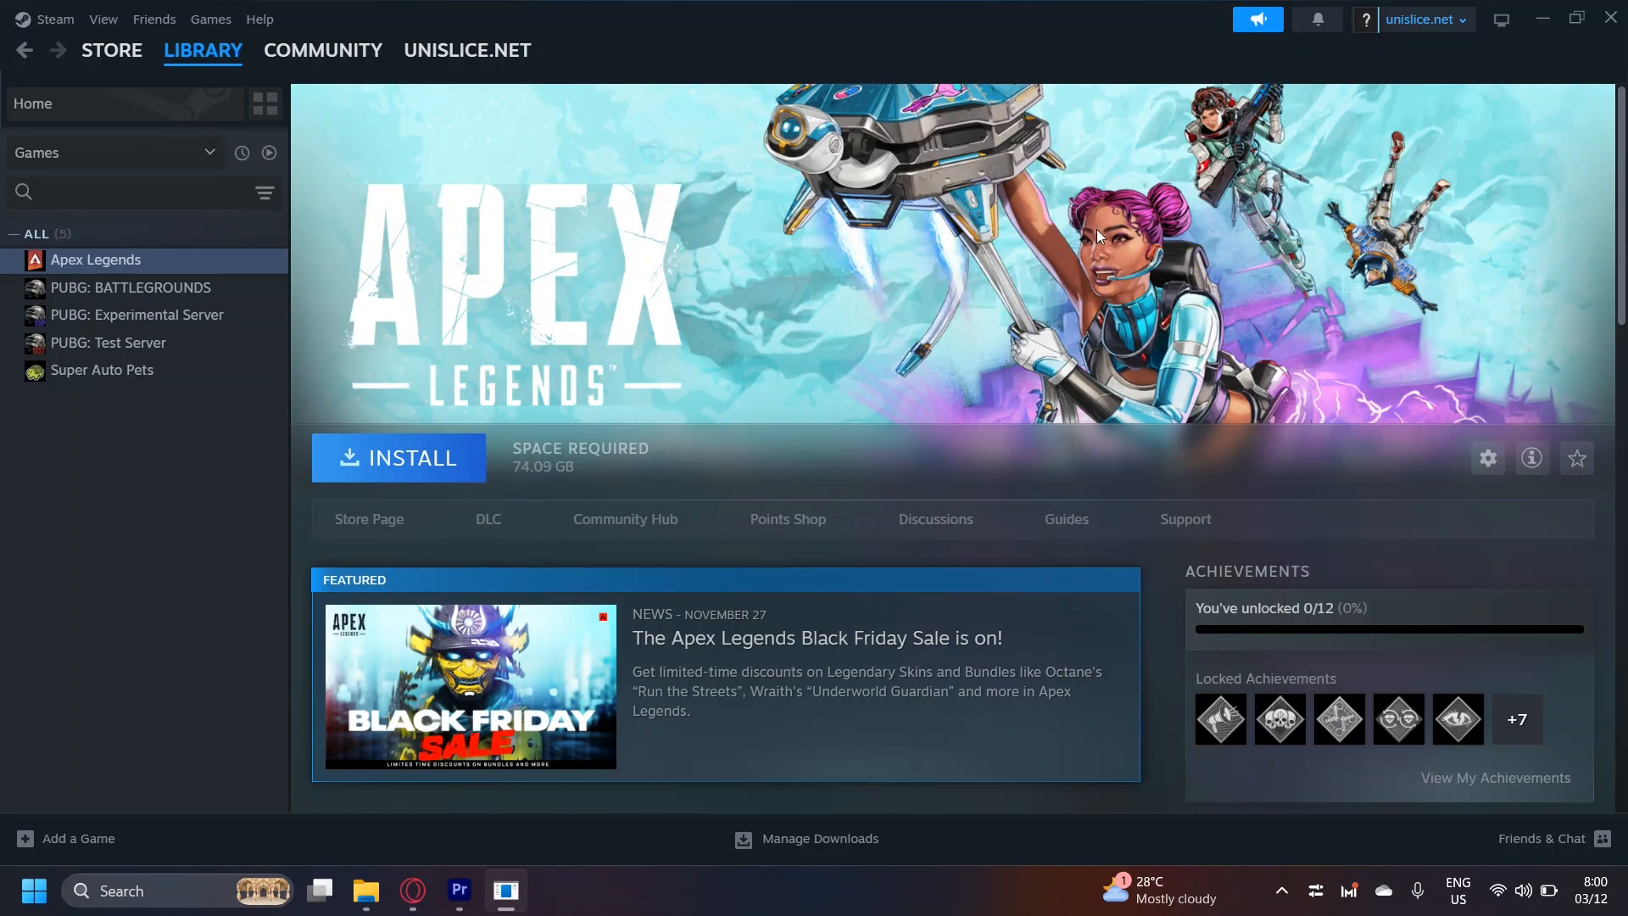
{"action": "mouse_move", "coordinate": [831, 237]}
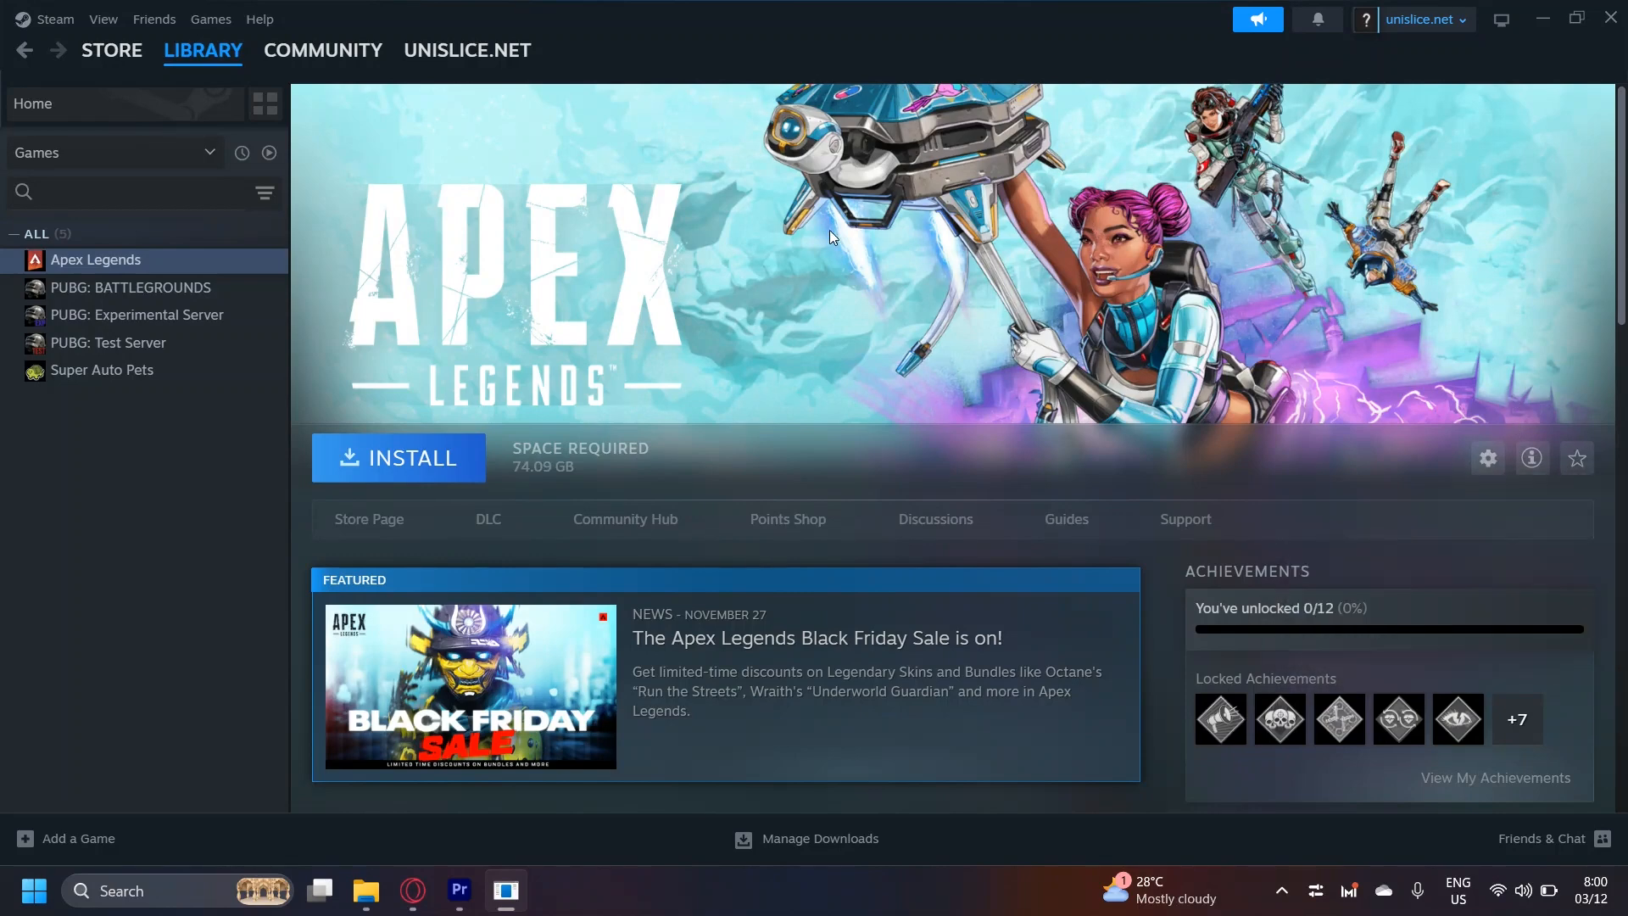
{"action": "mouse_move", "coordinate": [1460, 480]}
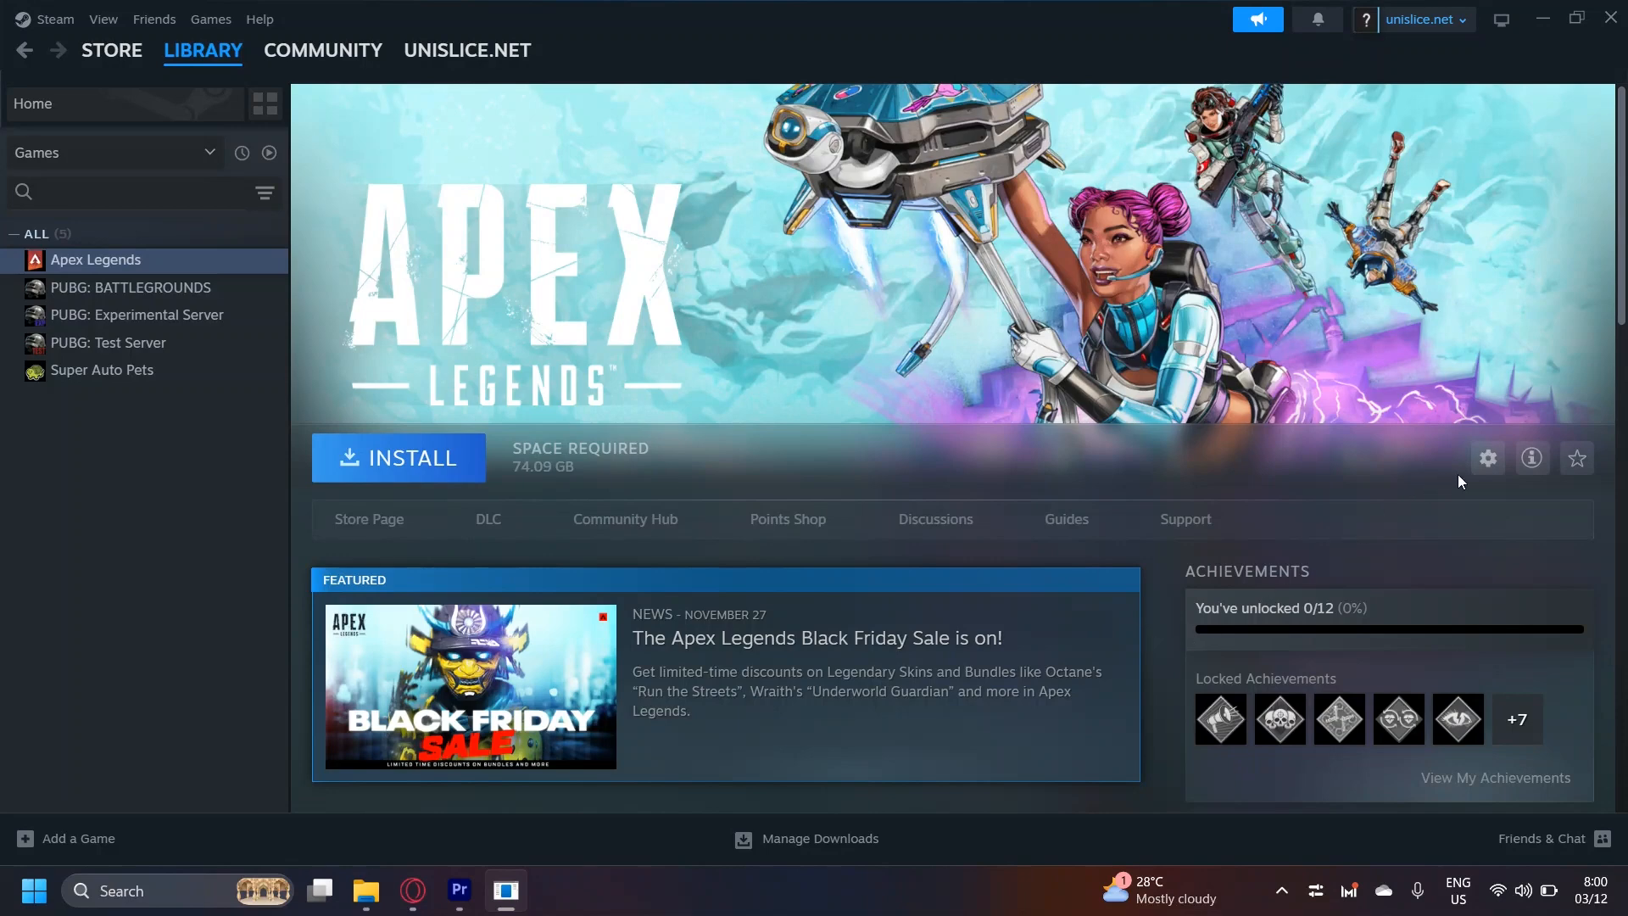
{"action": "left_click", "coordinate": [1487, 457]}
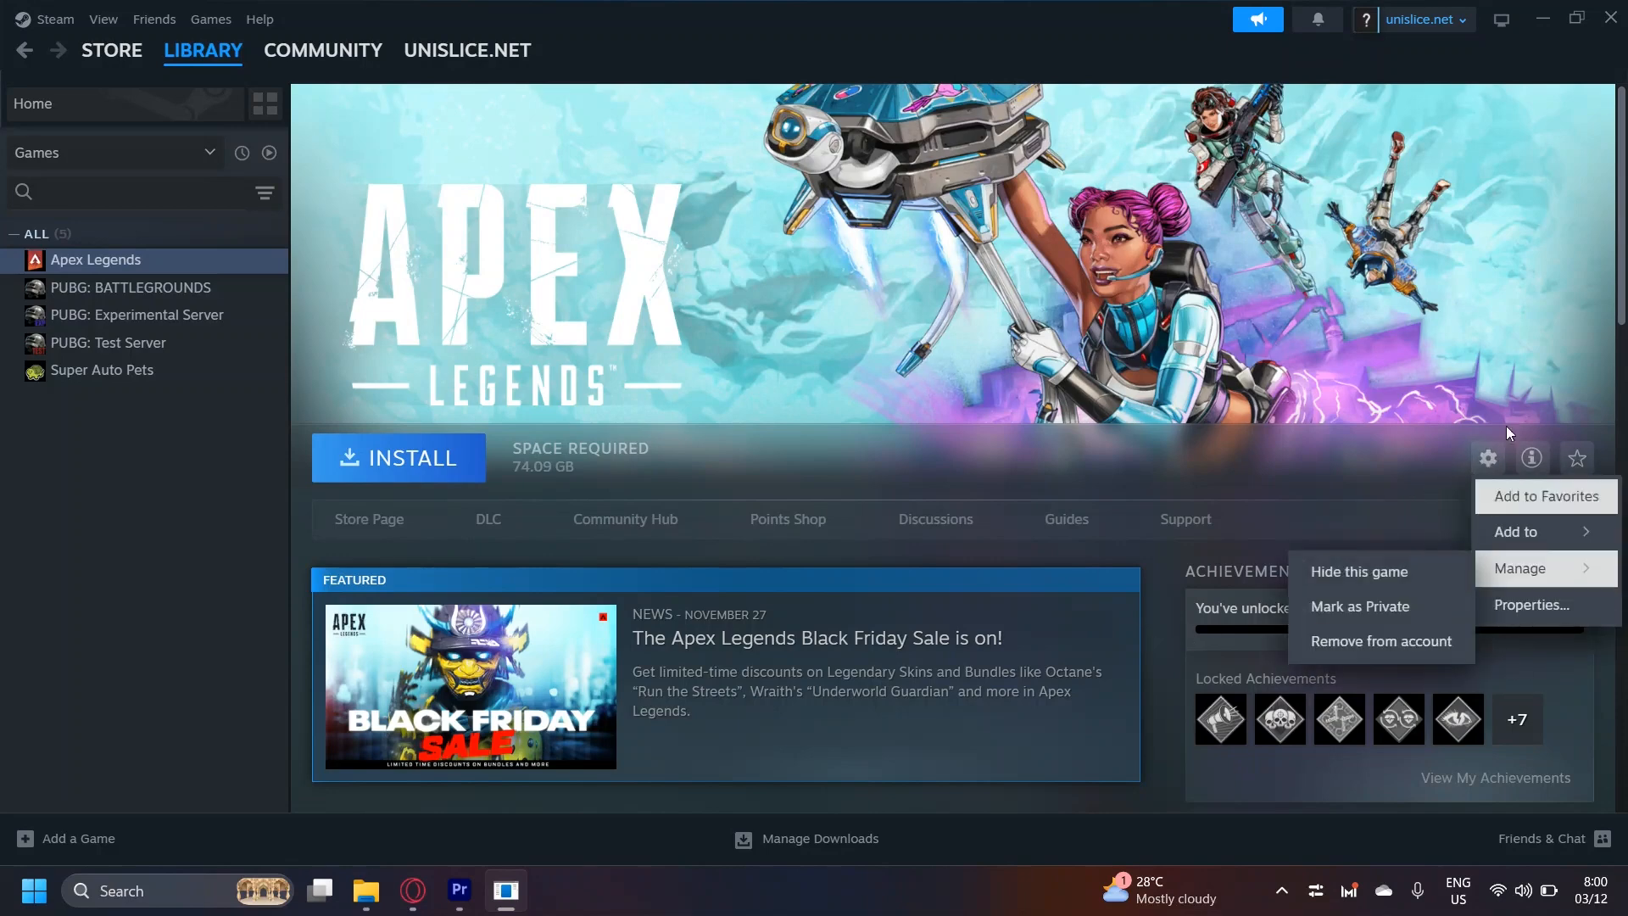
{"action": "mouse_move", "coordinate": [1531, 603]}
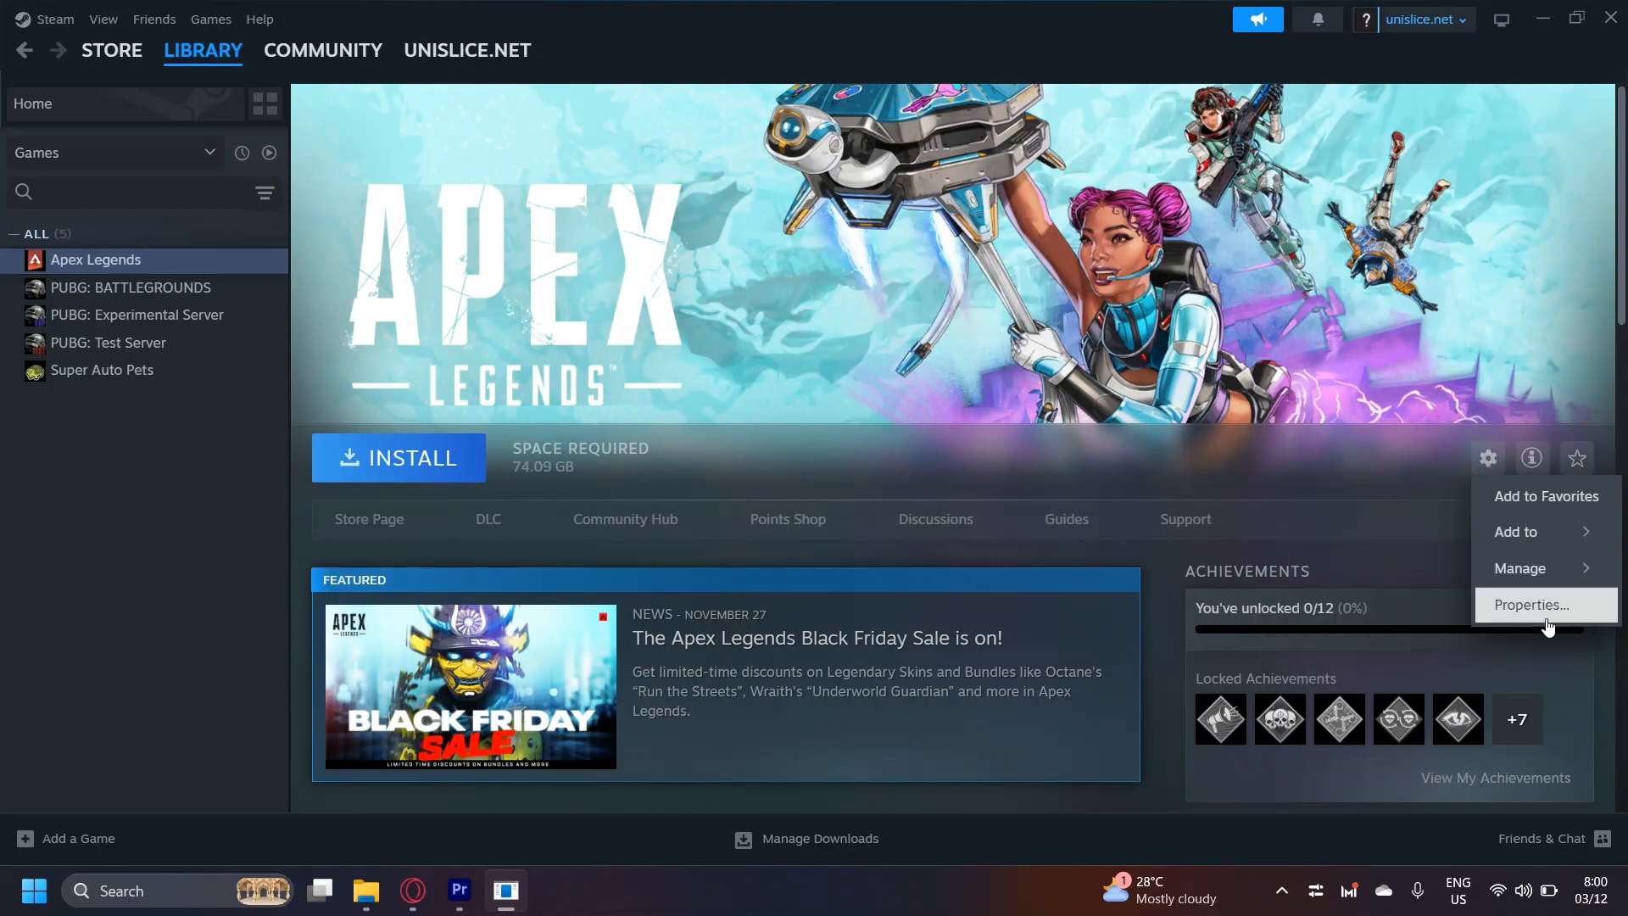